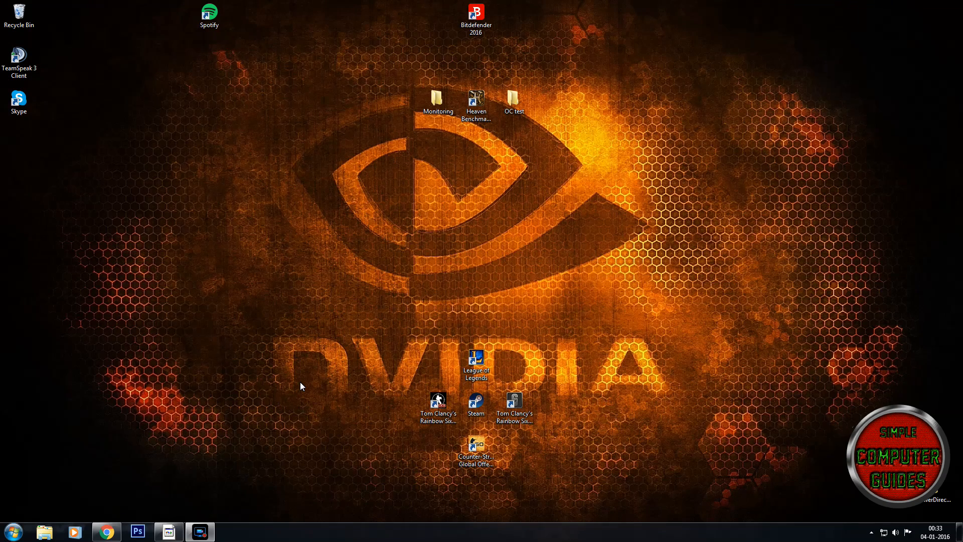
{"action": "mouse_move", "coordinate": [26, 498]}
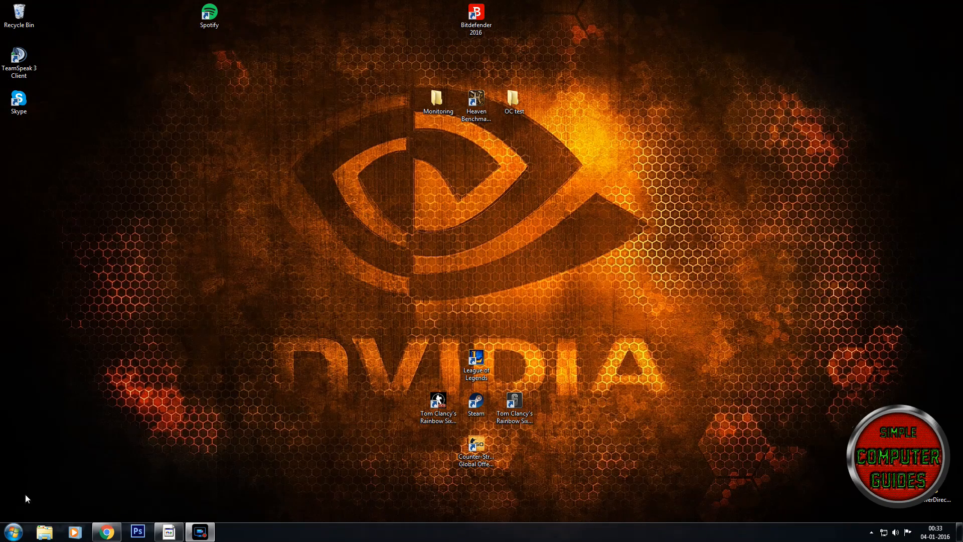
Search the Start menu for msconfig so it appears as a found program.
{"action": "left_click", "coordinate": [9, 531]}
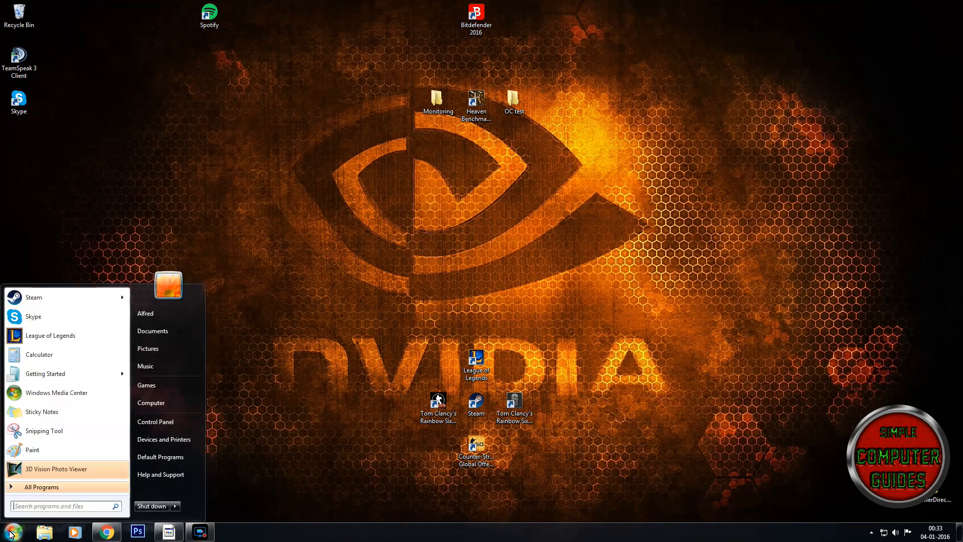
{"action": "left_click", "coordinate": [62, 506]}
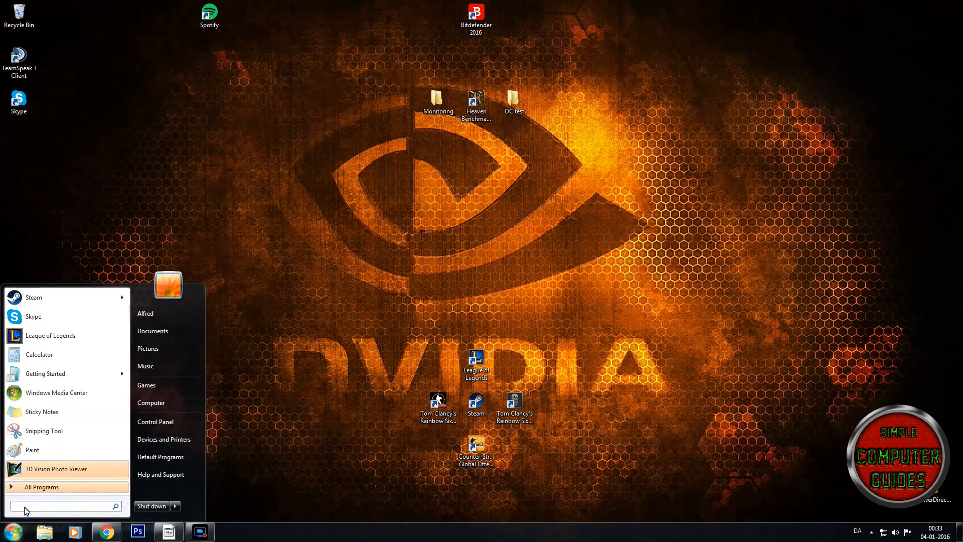
{"action": "type", "text": "msconfig"}
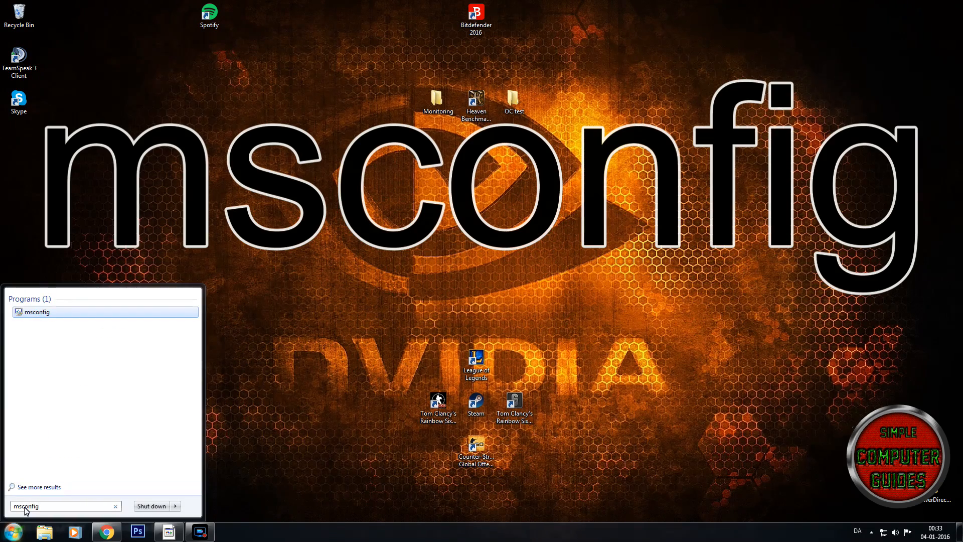
Launch msconfig and show the Startup list with both Bitdefender entries unchecked.
{"action": "left_click", "coordinate": [36, 311]}
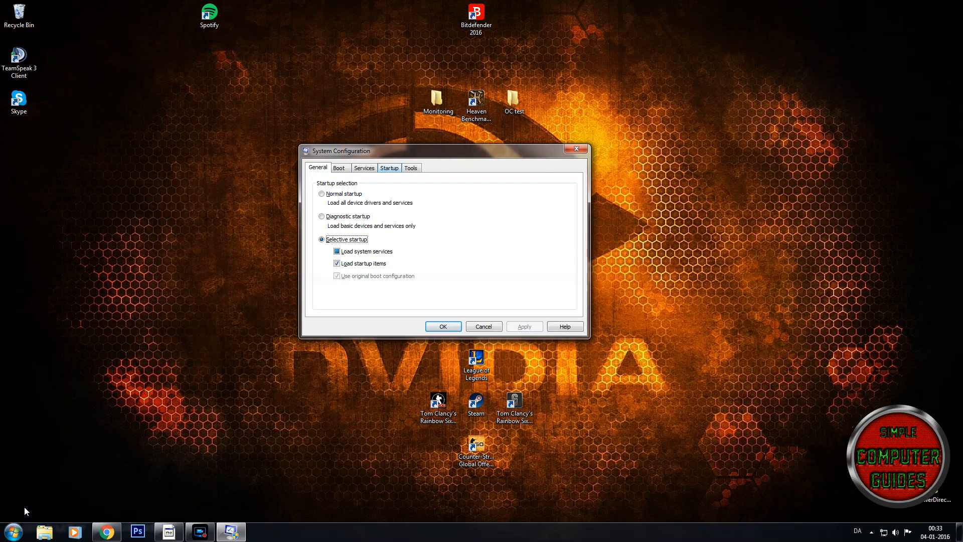
{"action": "left_click", "coordinate": [388, 167]}
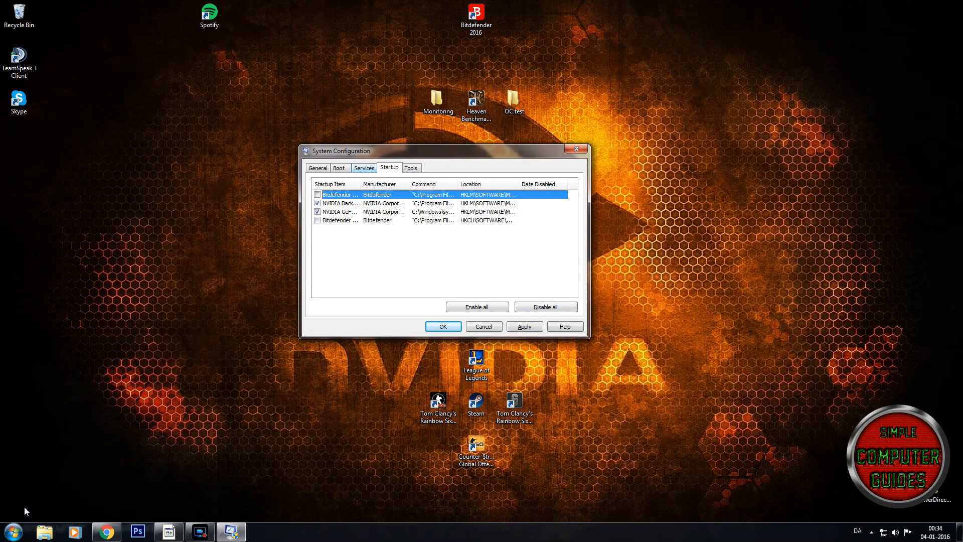
Show the Services list with 'Hide all Microsoft services' ticked, leaving only third-party services.
{"action": "left_click", "coordinate": [364, 167]}
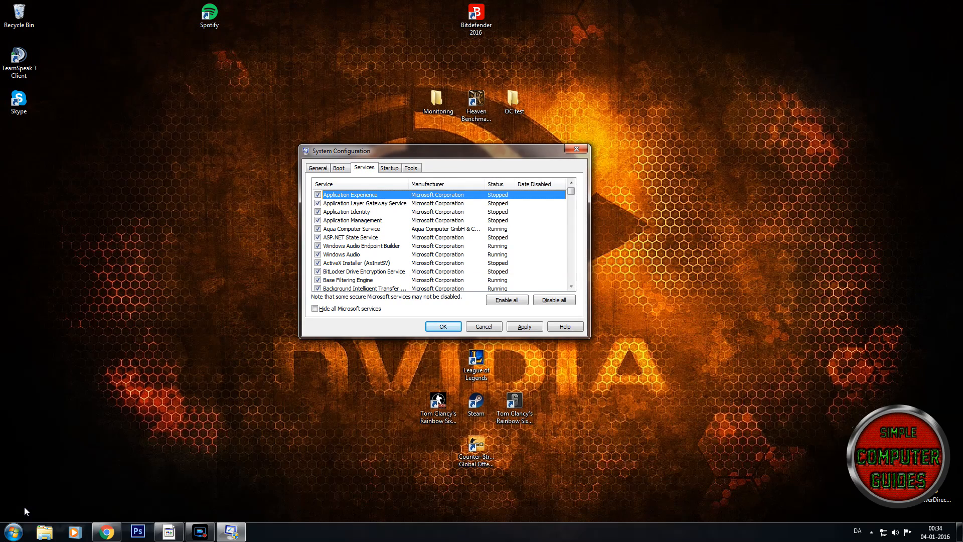
{"action": "left_click", "coordinate": [314, 308]}
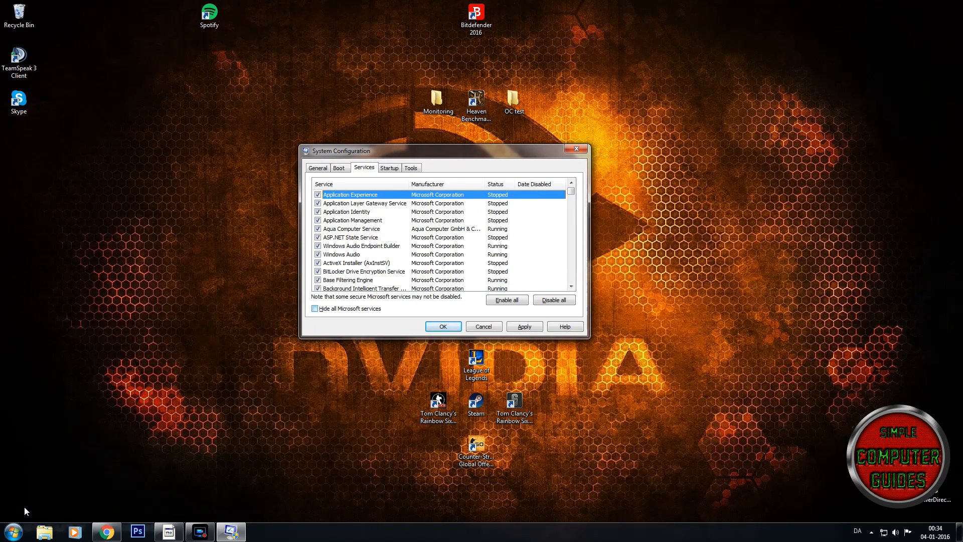
{"action": "left_click", "coordinate": [315, 308]}
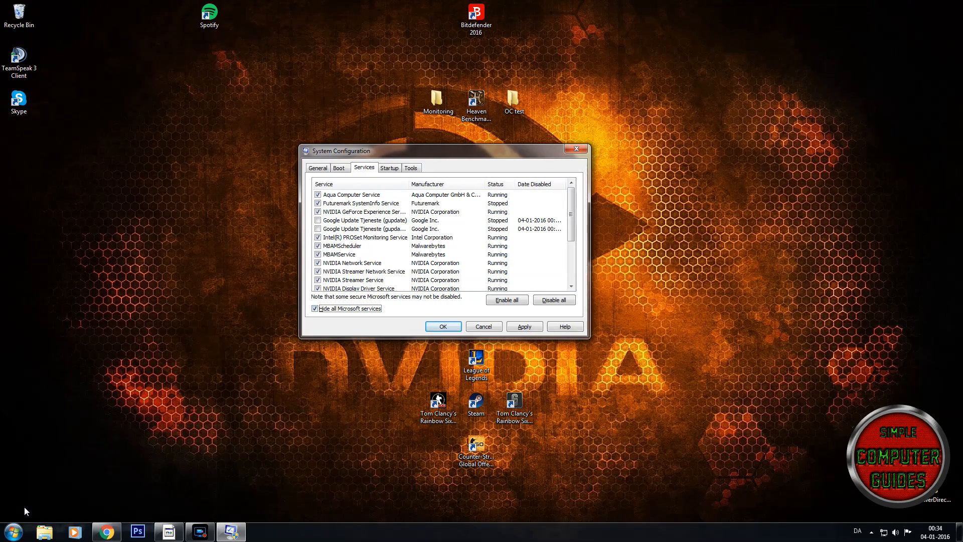
Uncheck the CyberLink, Skype Updater and Steam Client services, then return to Startup.
{"action": "scroll", "scroll_direction": "down", "scroll_amount": 3}
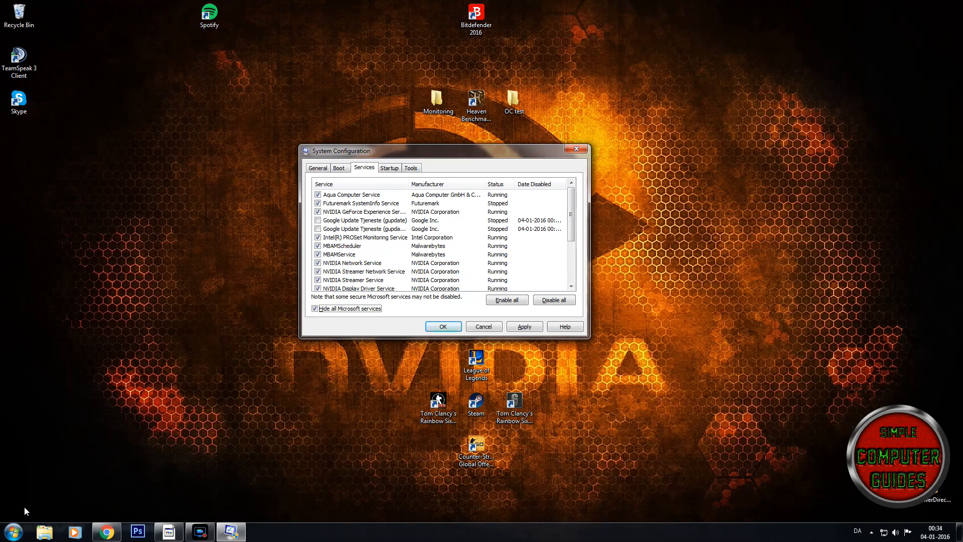
{"action": "scroll", "scroll_direction": "down", "scroll_amount": 3}
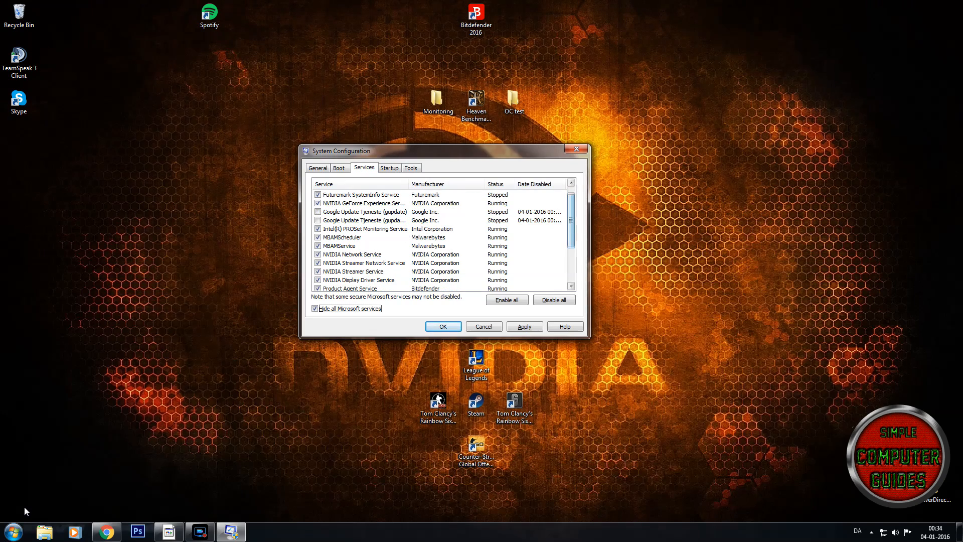
{"action": "scroll", "scroll_direction": "down", "scroll_amount": 3}
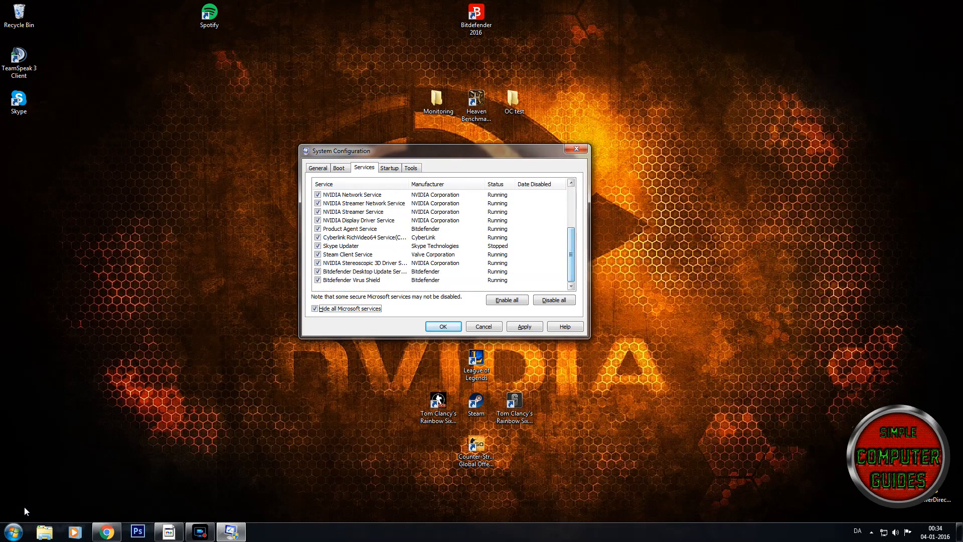
{"action": "left_click", "coordinate": [318, 254]}
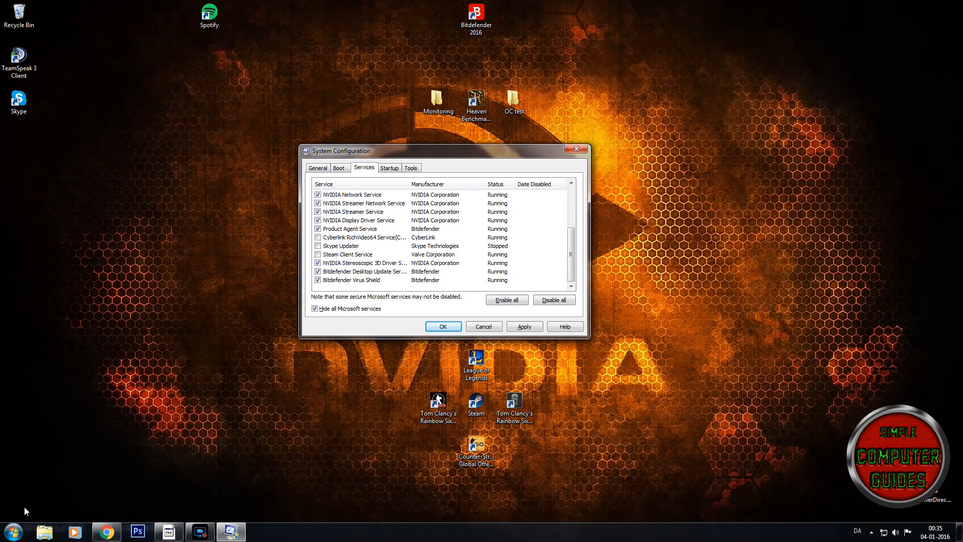
{"action": "left_click", "coordinate": [389, 168]}
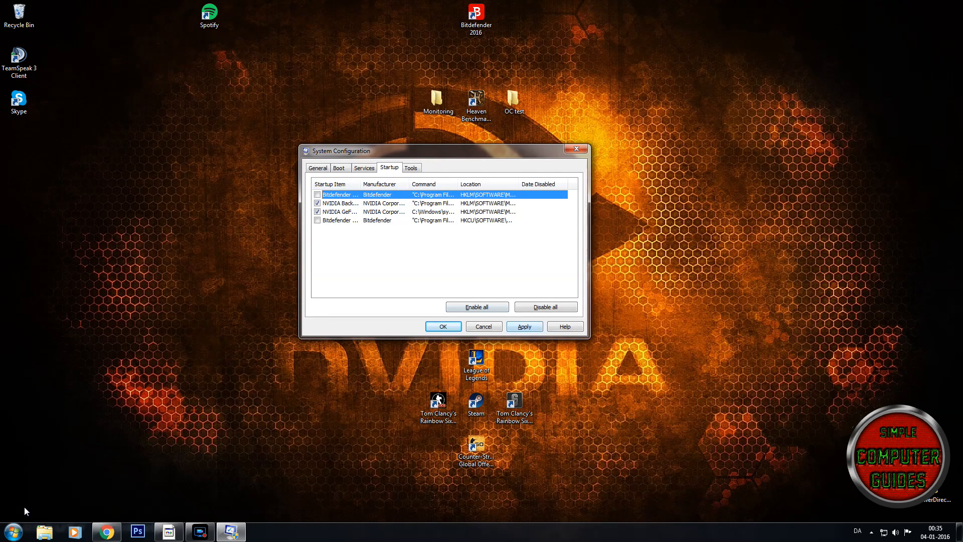
Apply and confirm the changes, then exit without restarting the computer.
{"action": "left_click", "coordinate": [523, 326]}
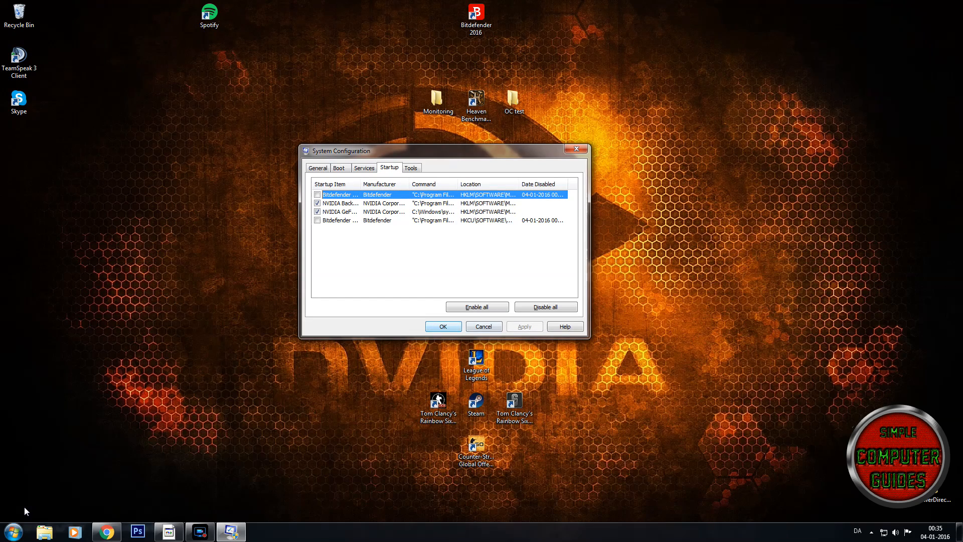
{"action": "left_click", "coordinate": [443, 326]}
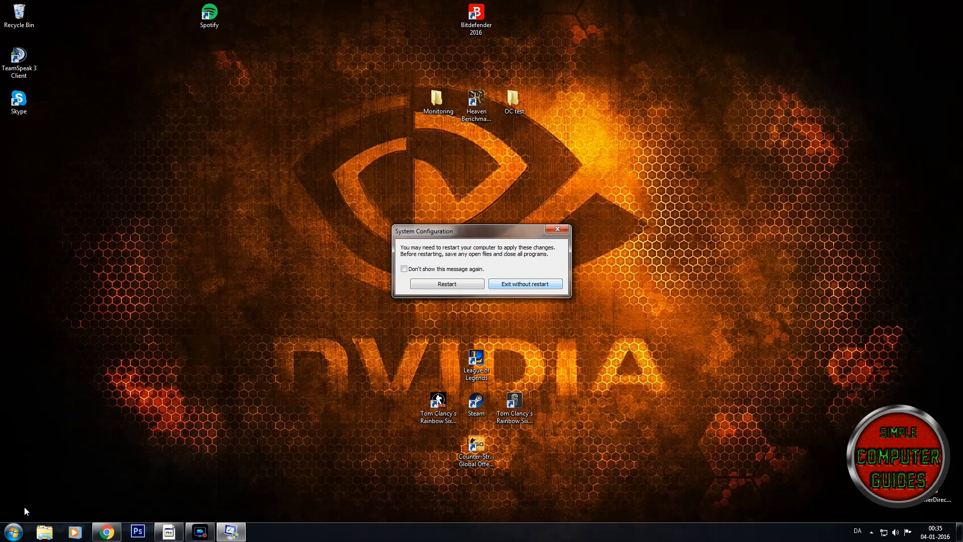
{"action": "left_click", "coordinate": [526, 283]}
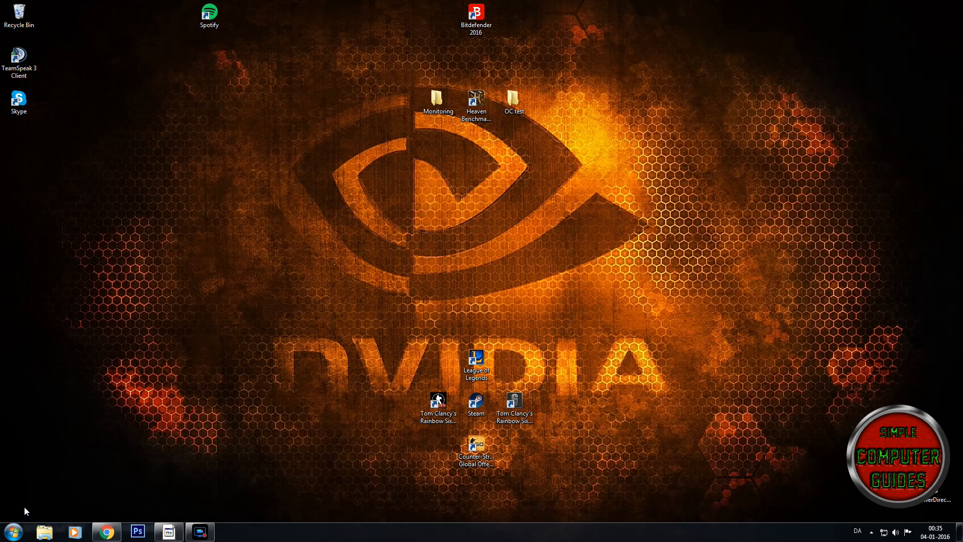